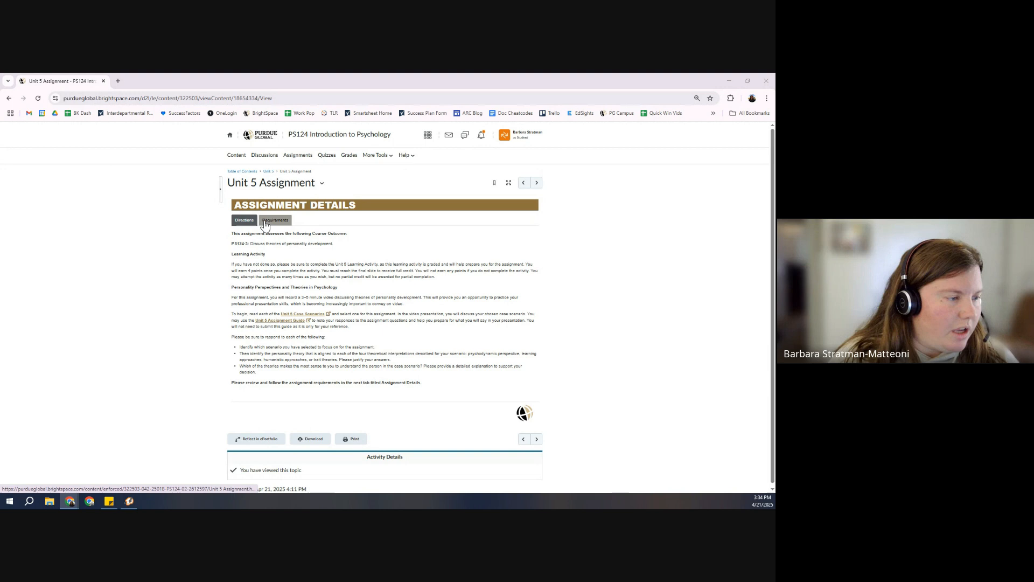
Show the Unit 5 Assignment's Requirements covering video length, references and Kaltura submission.
{"action": "left_click", "coordinate": [275, 219]}
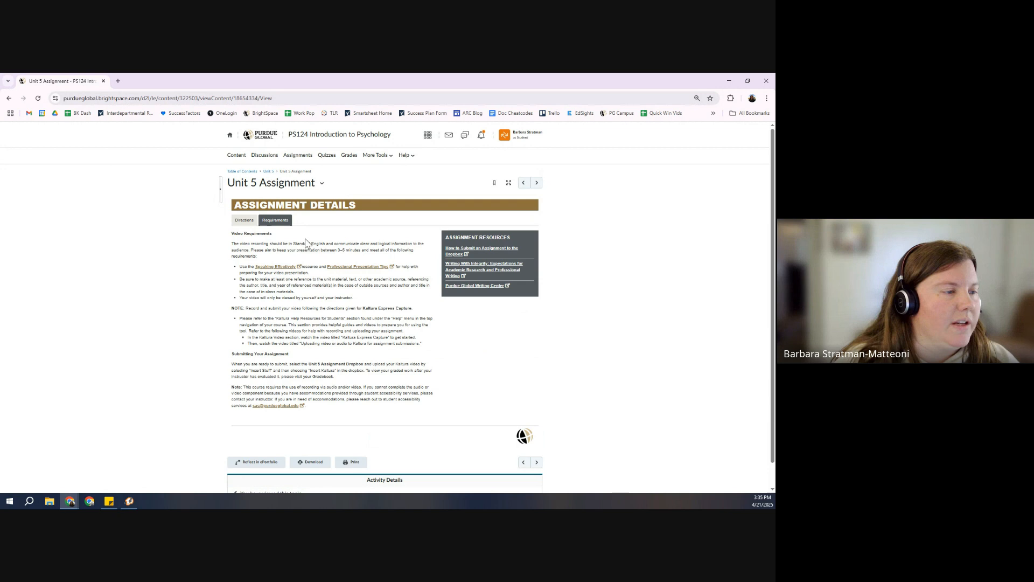
{"action": "mouse_move", "coordinate": [377, 156]}
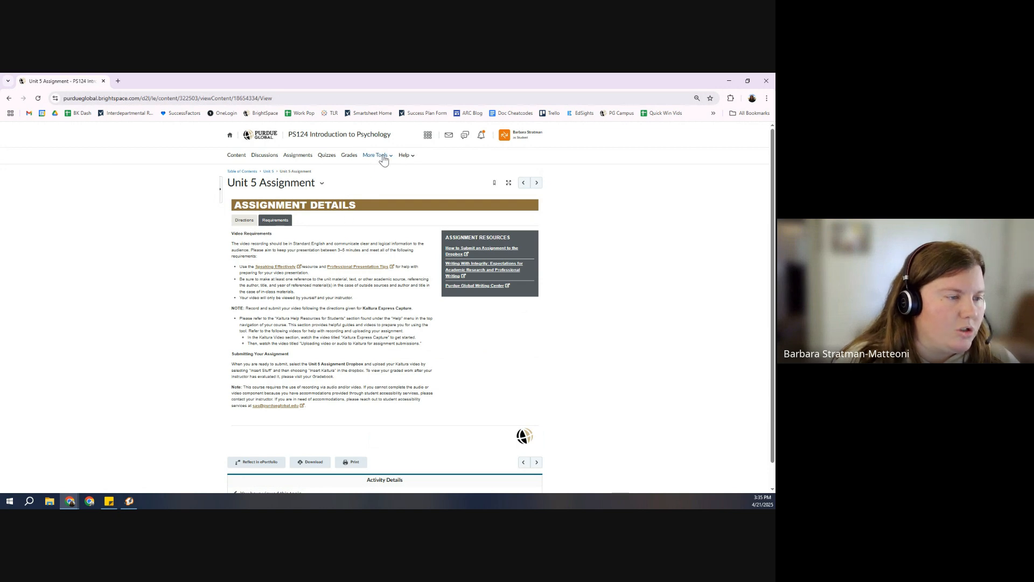
Reach Kaltura My Media via More Tools and bring up the Add New choices.
{"action": "left_click", "coordinate": [376, 154]}
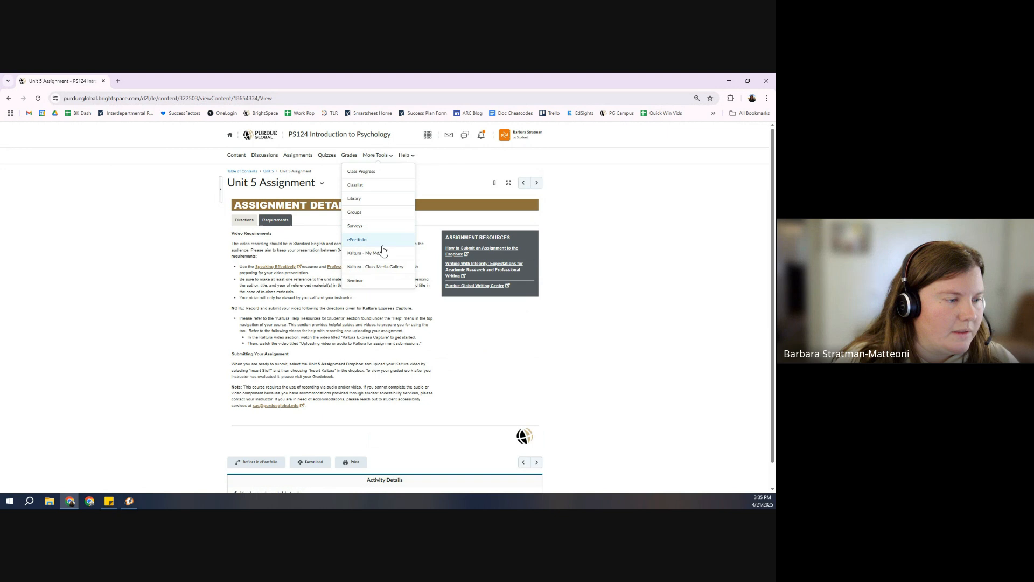
{"action": "left_click", "coordinate": [363, 252]}
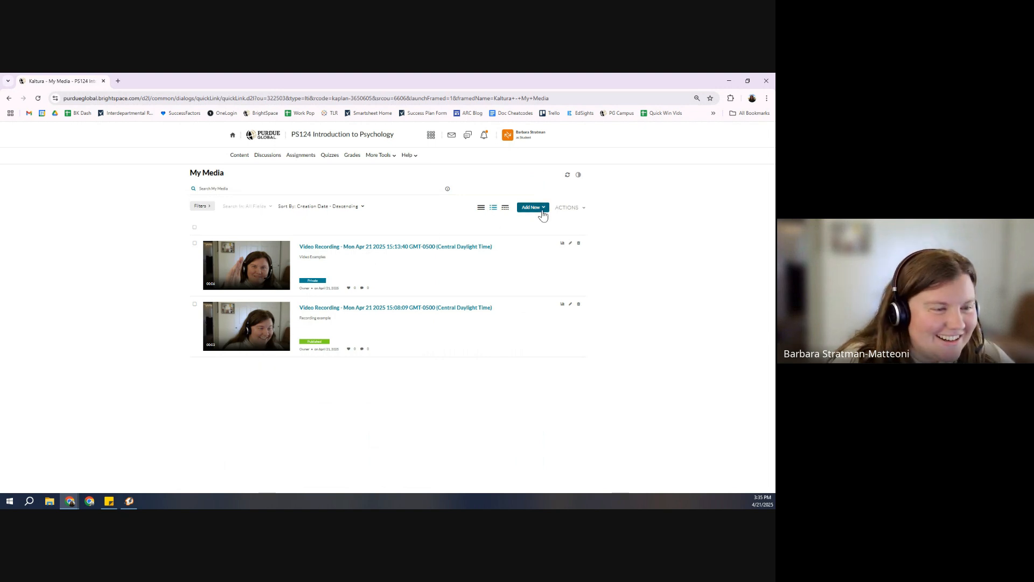
{"action": "left_click", "coordinate": [532, 207]}
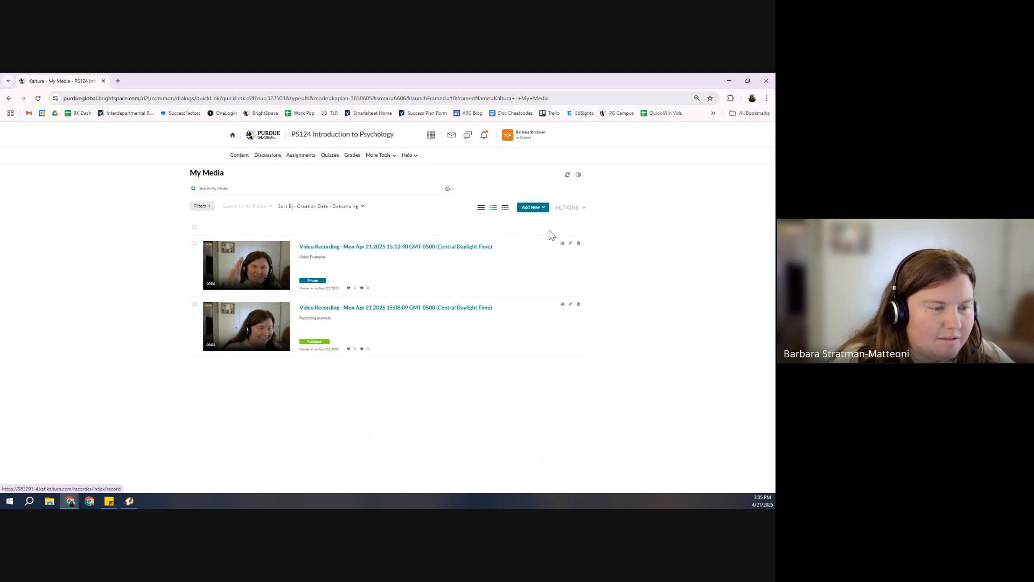
Start Express Capture with the webcam as camera source, record a short clip and stop it.
{"action": "left_click", "coordinate": [531, 207]}
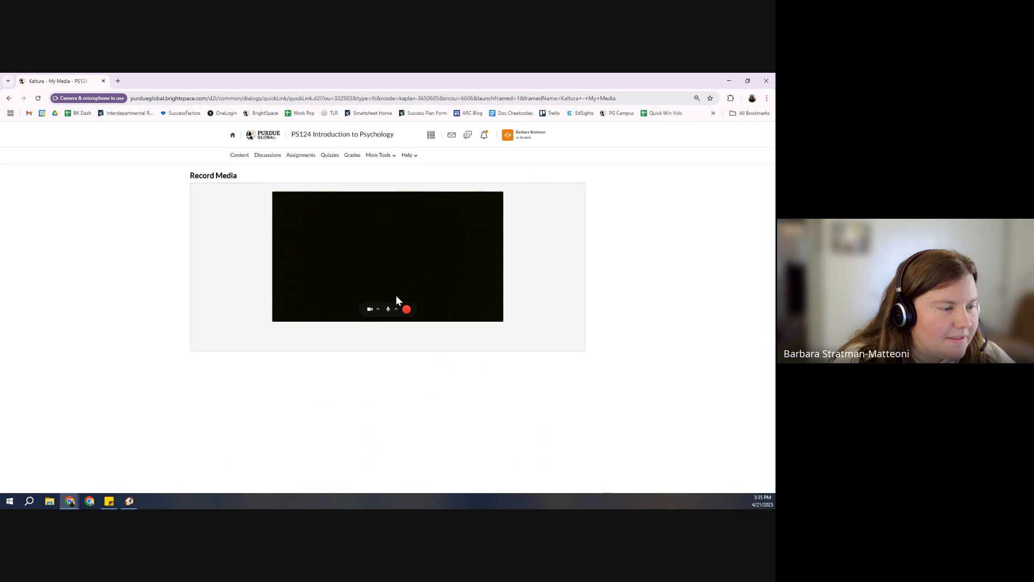
{"action": "left_click", "coordinate": [371, 309]}
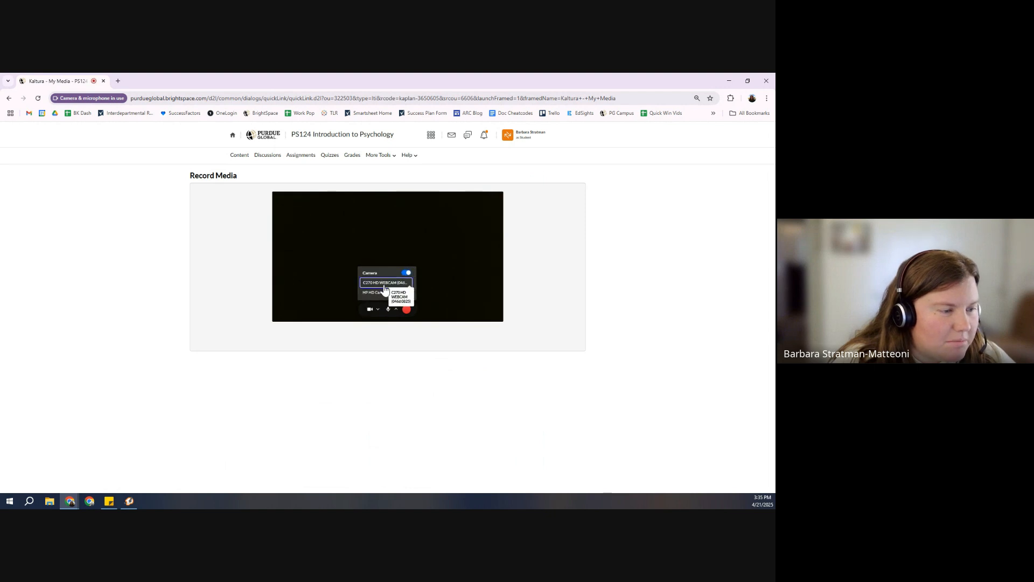
{"action": "left_click", "coordinate": [388, 310]}
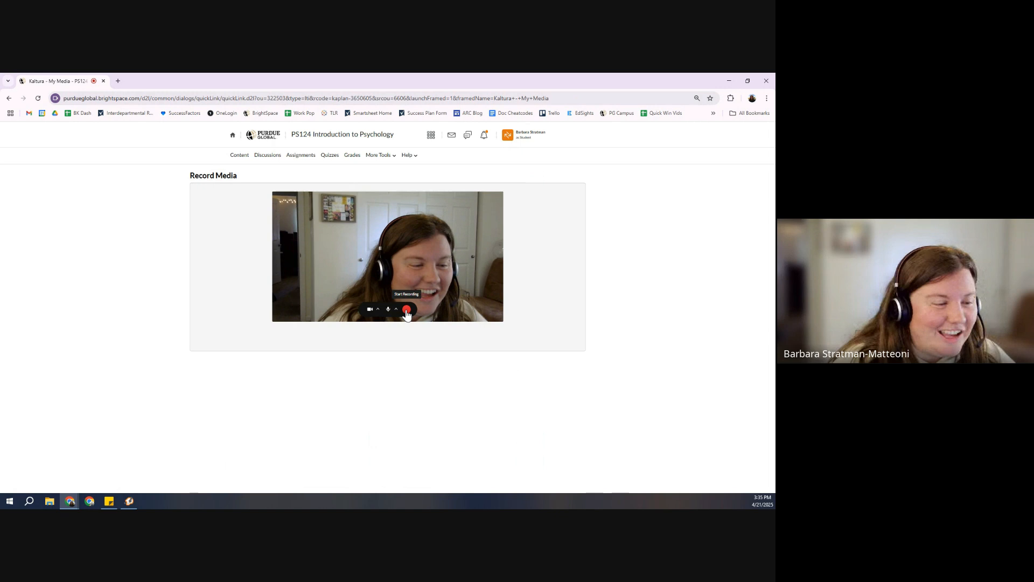
{"action": "left_click", "coordinate": [406, 311]}
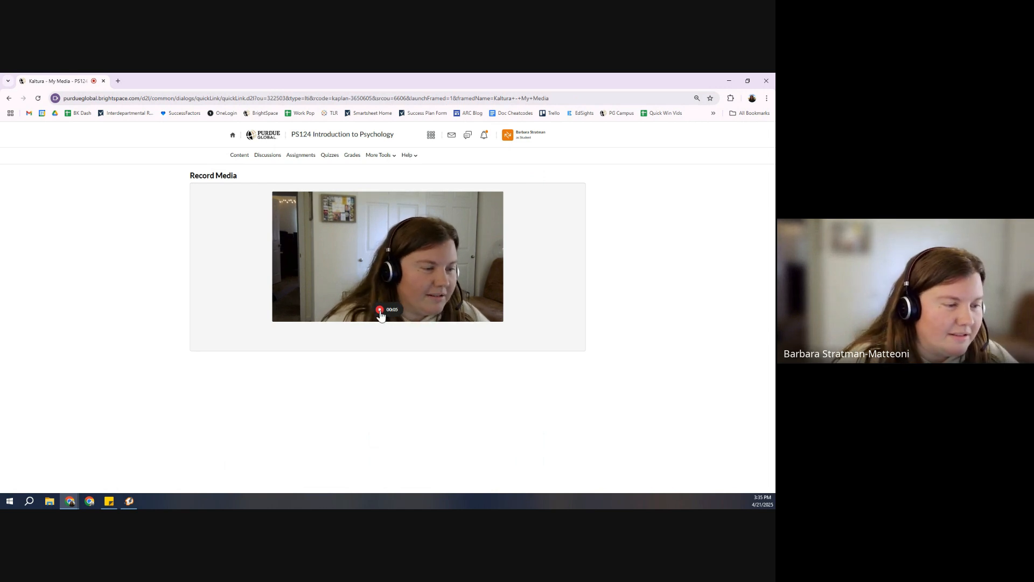
{"action": "left_click", "coordinate": [380, 310]}
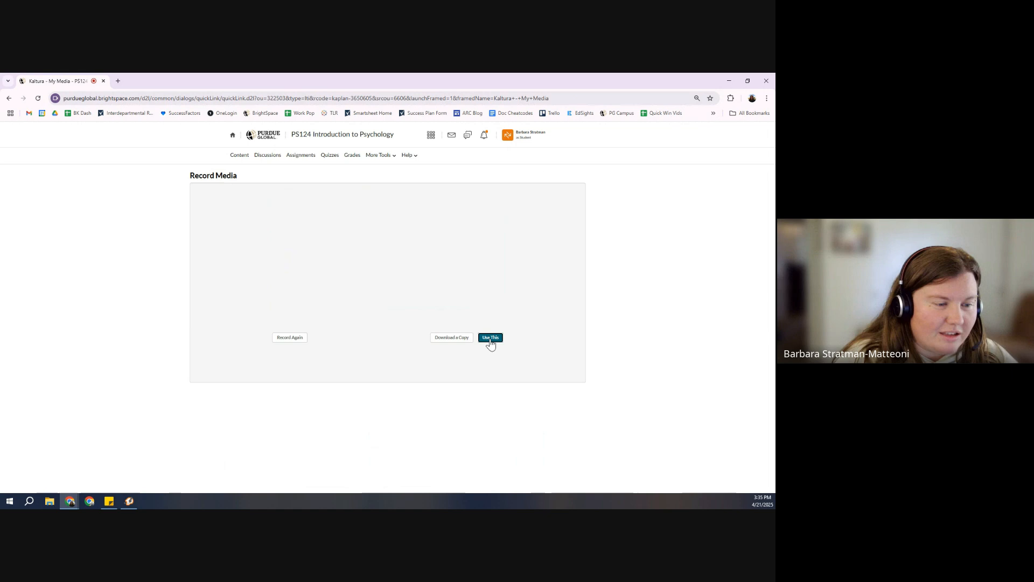
{"action": "mouse_move", "coordinate": [289, 338]}
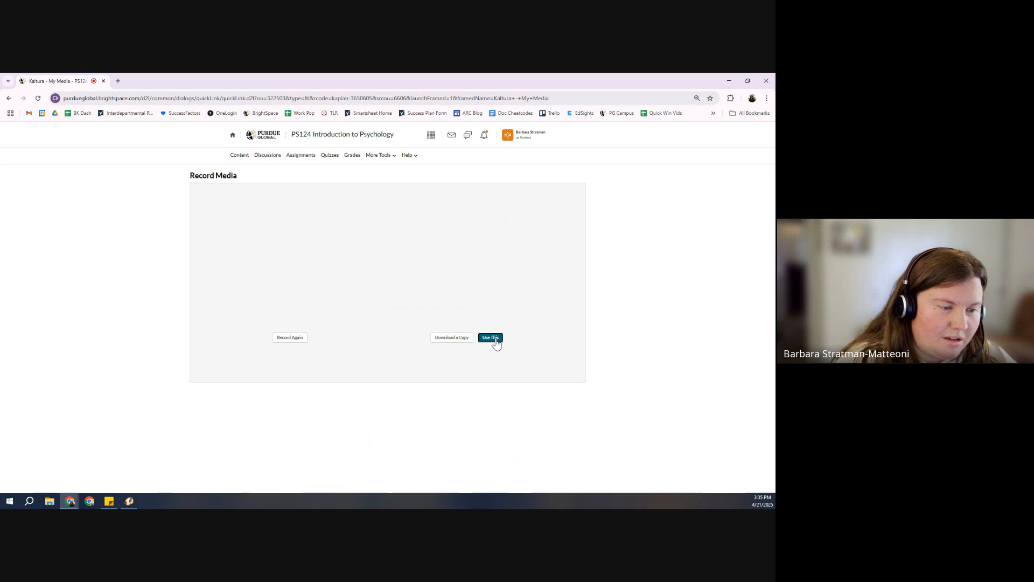
Use the recording, describe it "Example video", save it and return to My Media.
{"action": "left_click", "coordinate": [490, 337]}
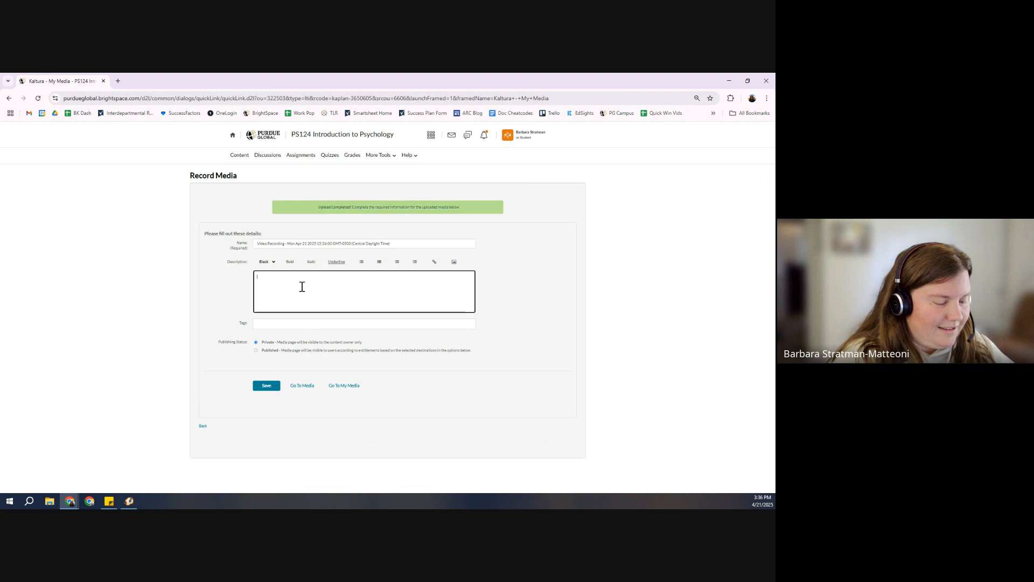
{"action": "type", "text": "Example video"}
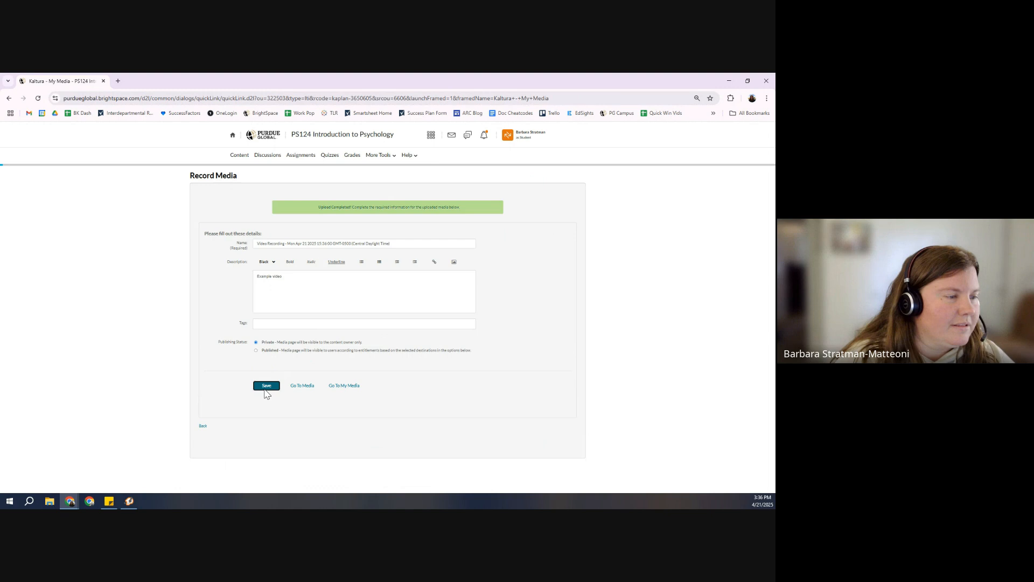
{"action": "left_click", "coordinate": [266, 386]}
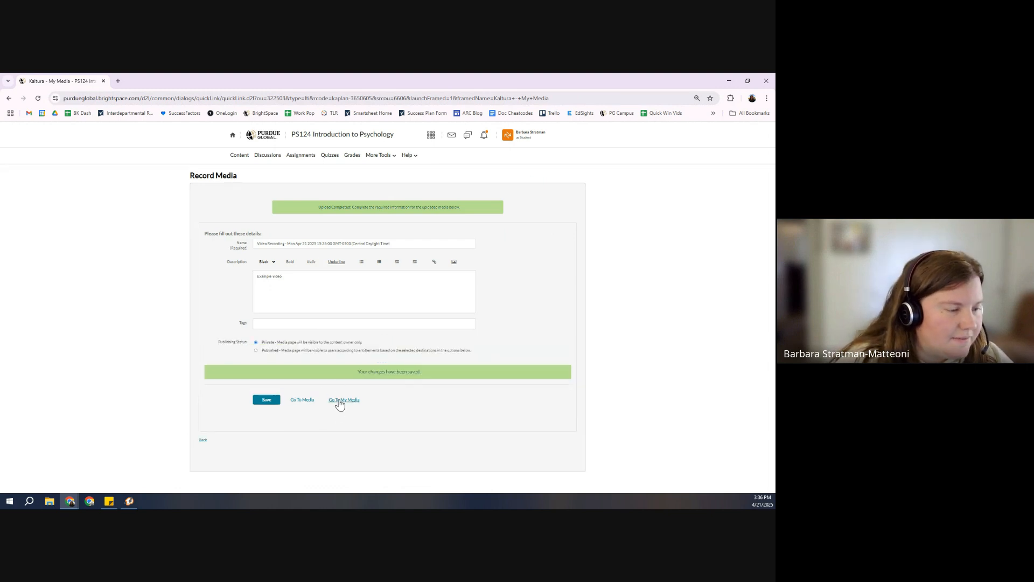
{"action": "left_click", "coordinate": [342, 398]}
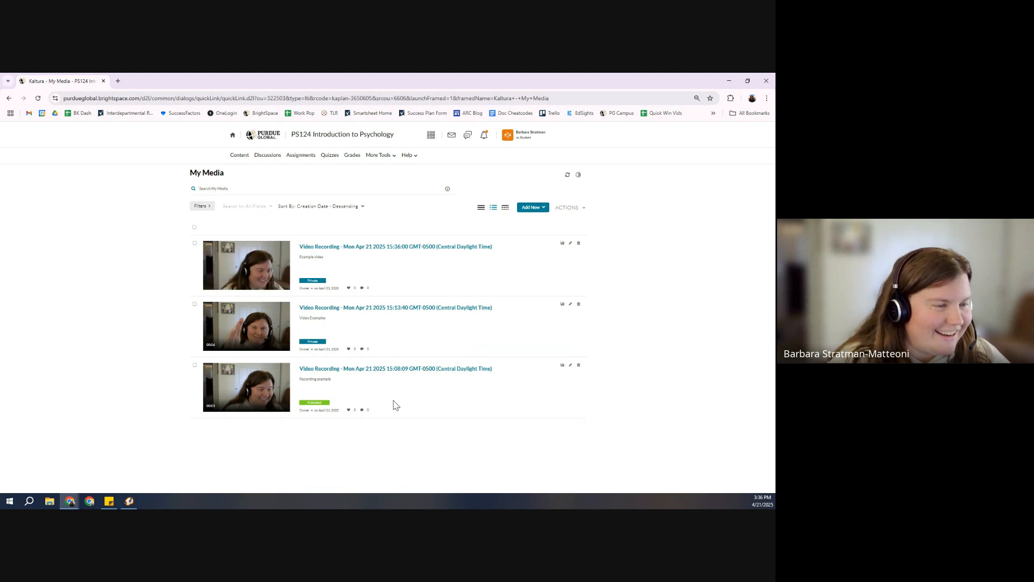
{"action": "mouse_move", "coordinate": [301, 154]}
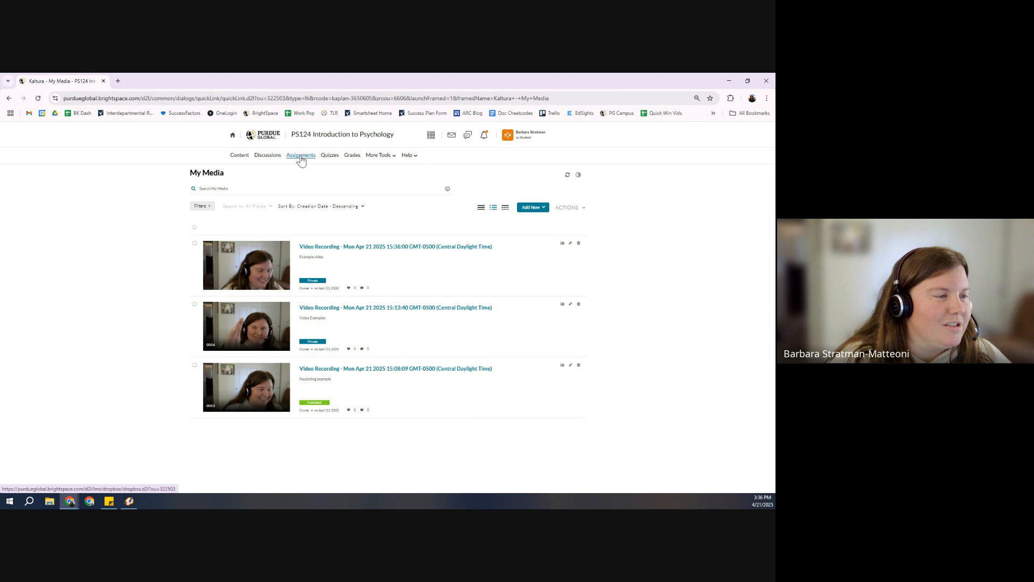
From Assignments, reach the Unit 5 Assignment Dropbox's Text Submission box.
{"action": "left_click", "coordinate": [301, 154]}
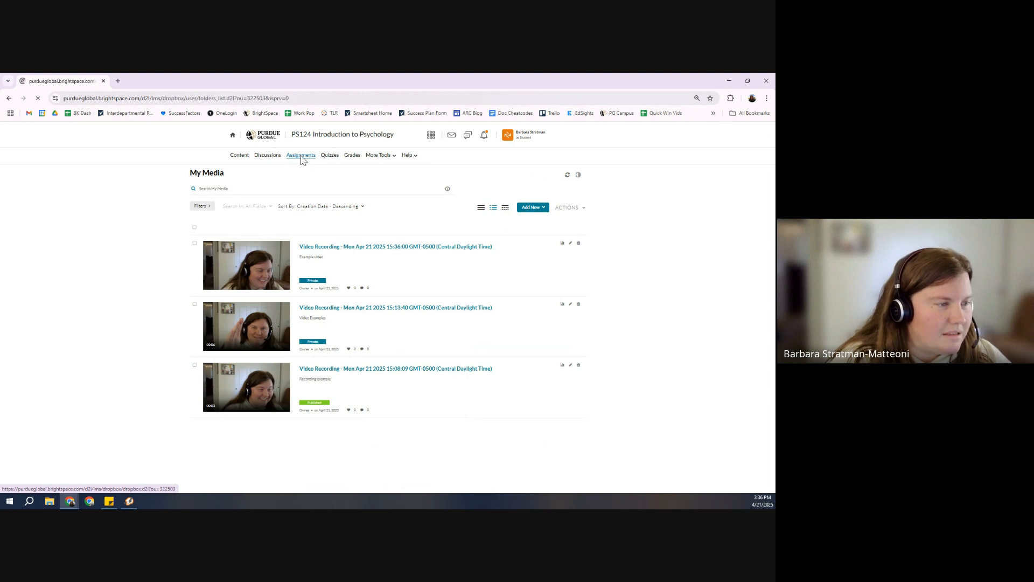
{"action": "left_click", "coordinate": [301, 154]}
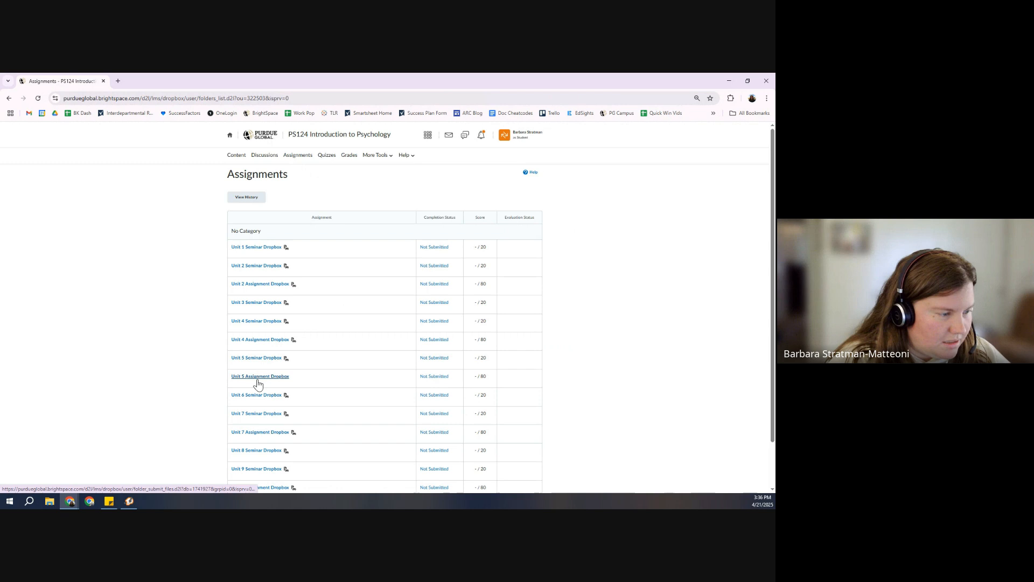
{"action": "left_click", "coordinate": [259, 376]}
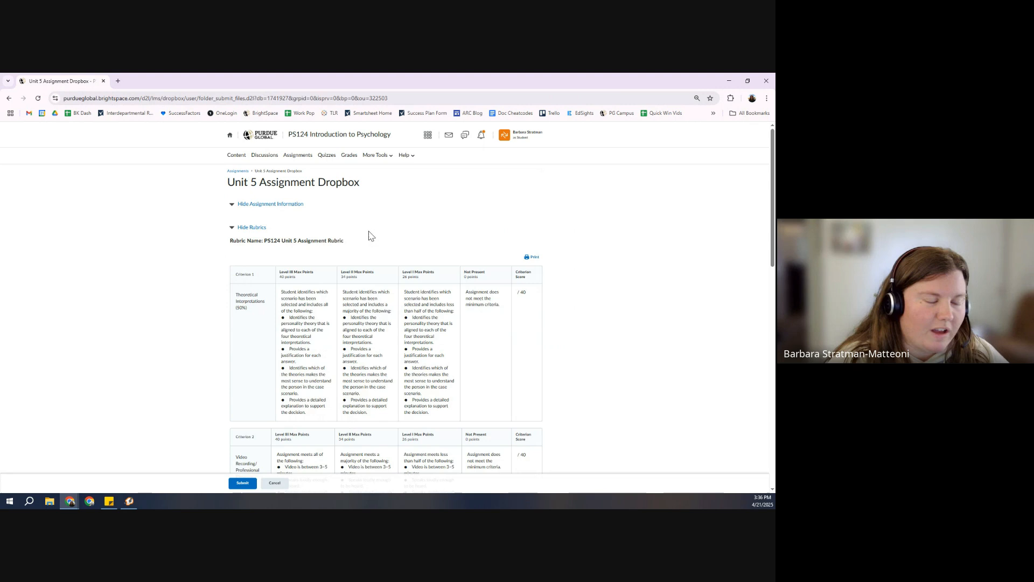
{"action": "scroll", "scroll_direction": "down", "scroll_amount": 3}
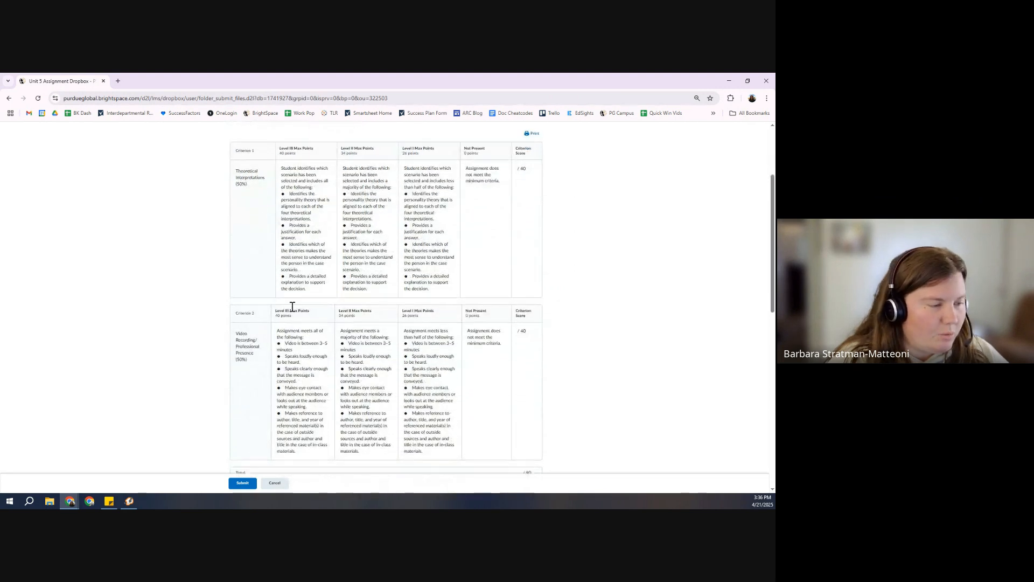
{"action": "scroll", "scroll_direction": "down", "scroll_amount": 3}
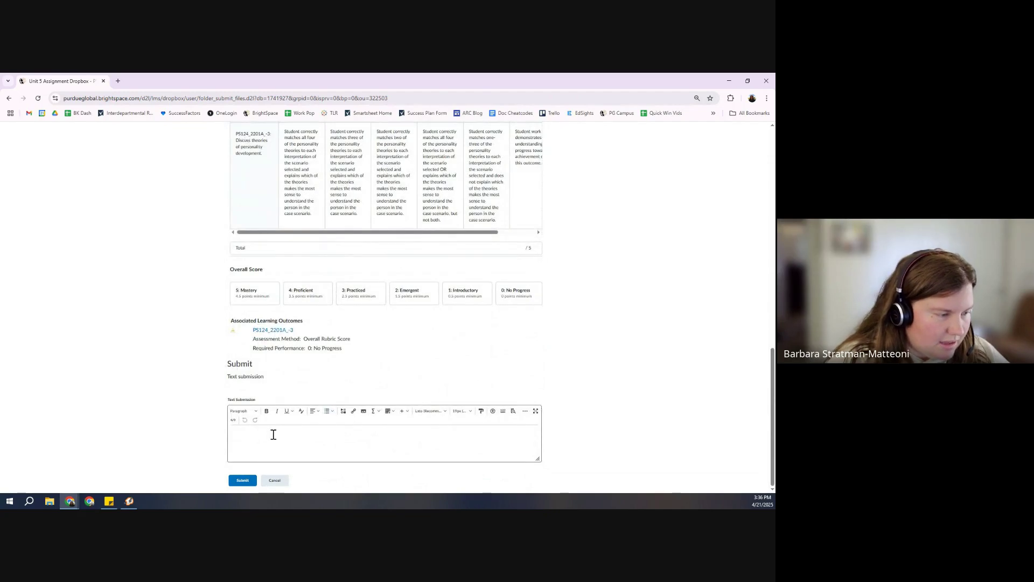
{"action": "mouse_move", "coordinate": [343, 411]}
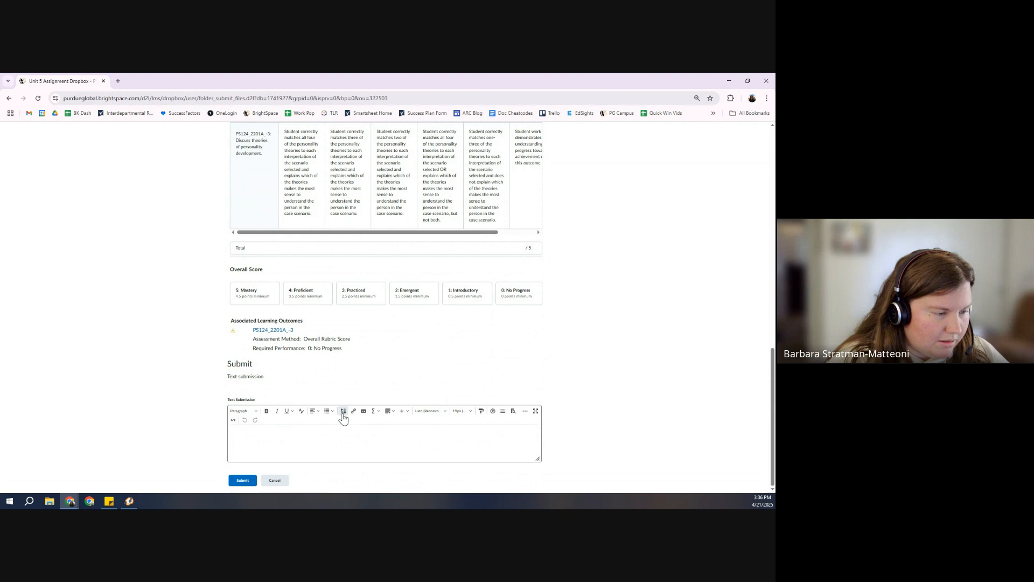
{"action": "mouse_move", "coordinate": [341, 422]}
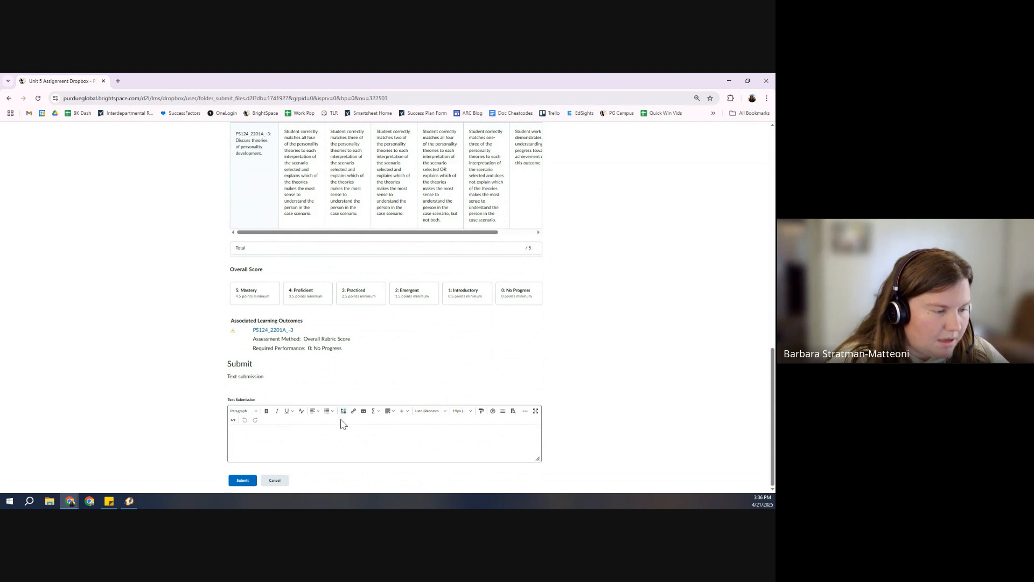
{"action": "mouse_move", "coordinate": [343, 411]}
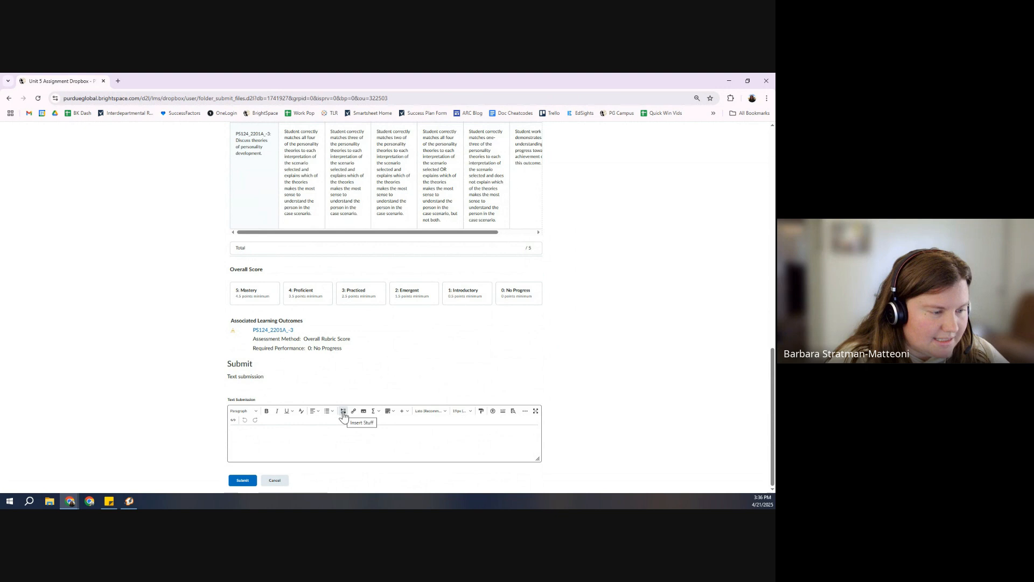
Via Insert Stuff, select the newest Kaltura recording, preview it and insert it into the submission.
{"action": "left_click", "coordinate": [343, 411]}
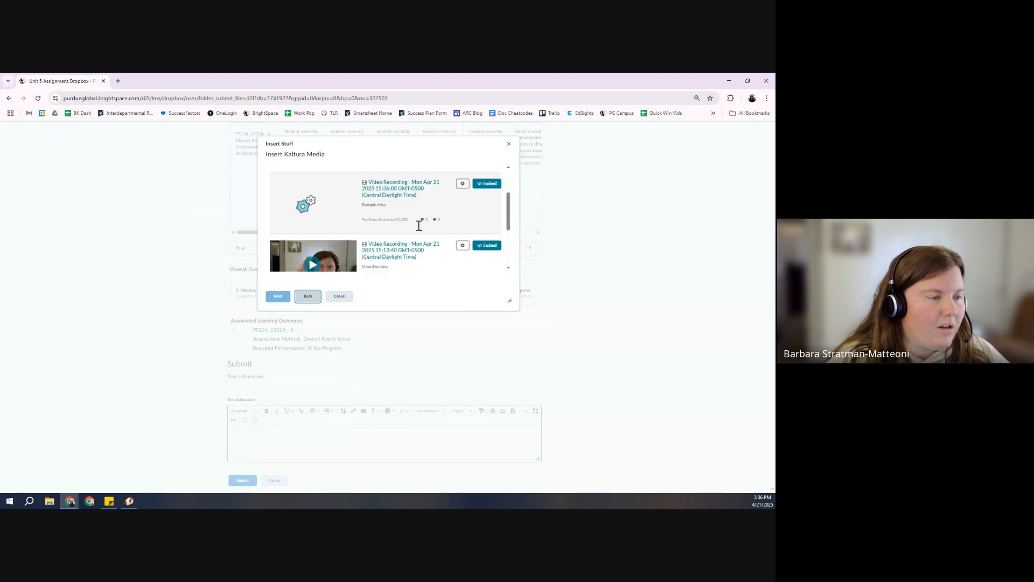
{"action": "scroll", "scroll_direction": "up", "scroll_amount": 3}
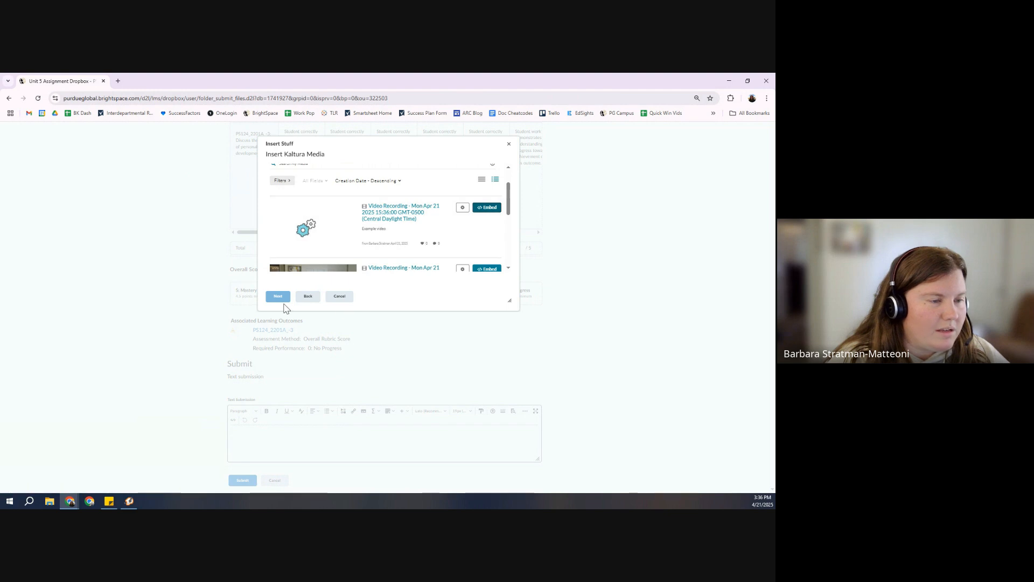
{"action": "left_click", "coordinate": [278, 295]}
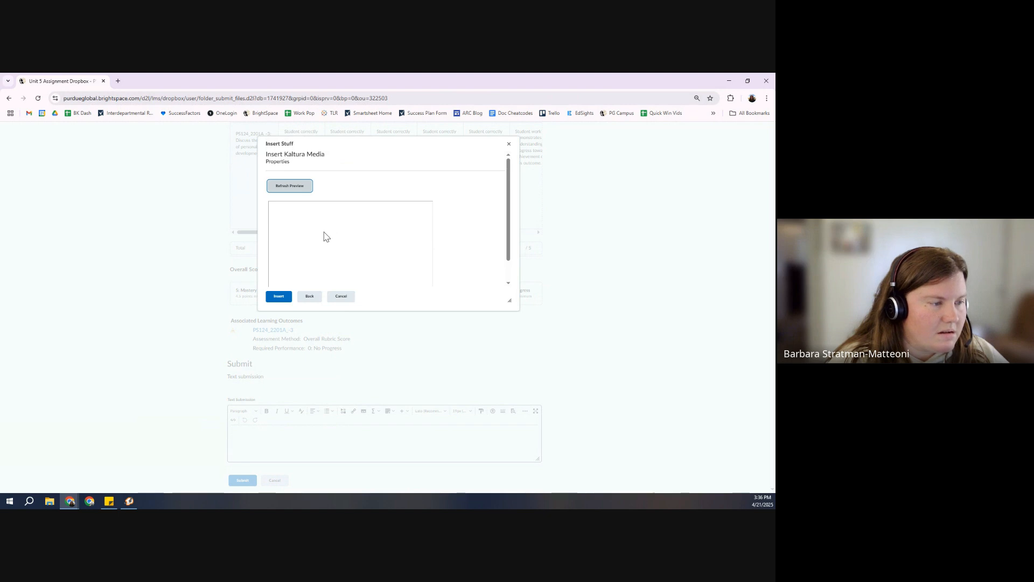
{"action": "left_click", "coordinate": [289, 185]}
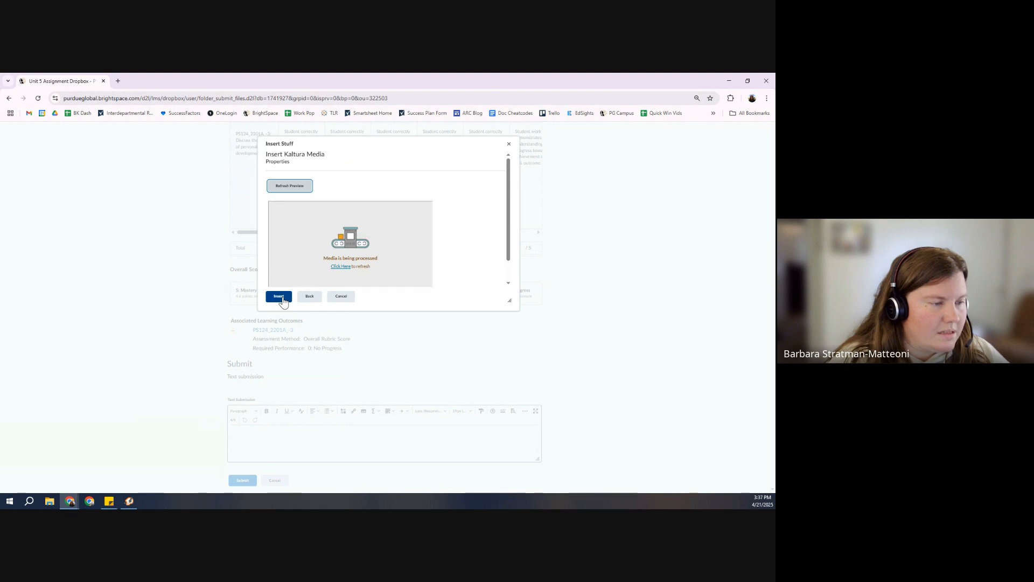
{"action": "left_click", "coordinate": [278, 295]}
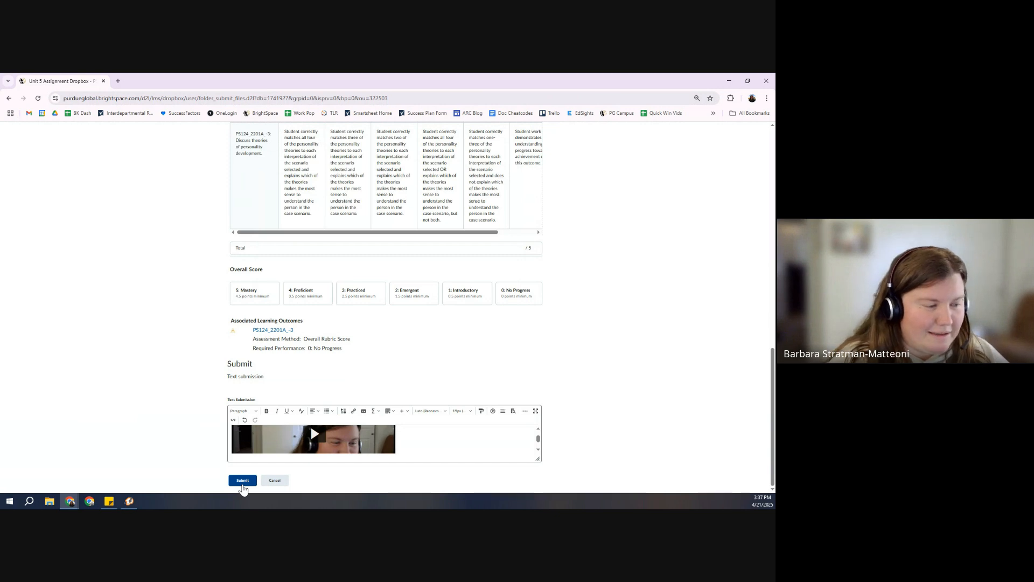
{"action": "mouse_move", "coordinate": [331, 466]}
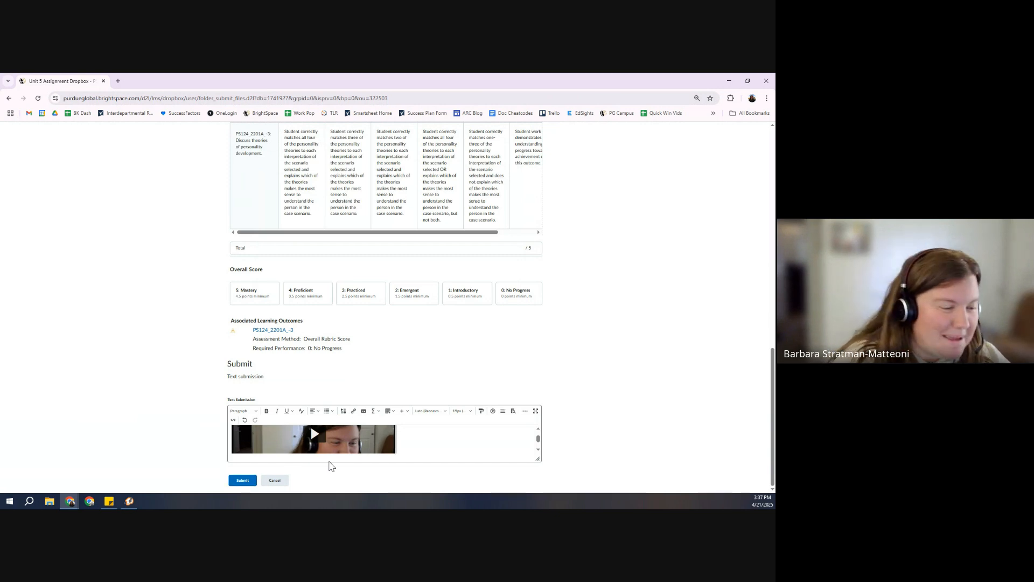
{"action": "mouse_move", "coordinate": [263, 479]}
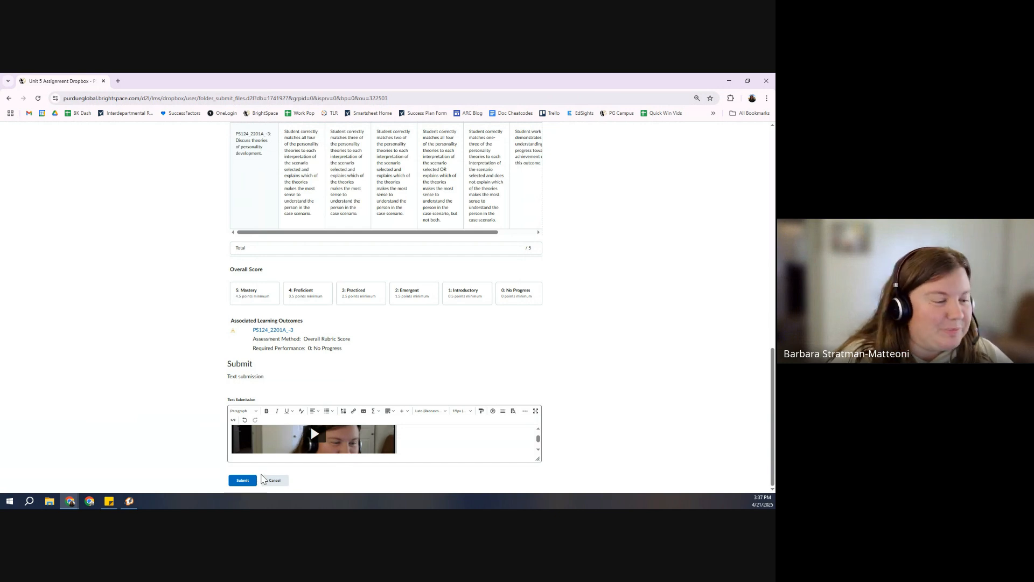
{"action": "scroll", "scroll_direction": "up", "scroll_amount": 3}
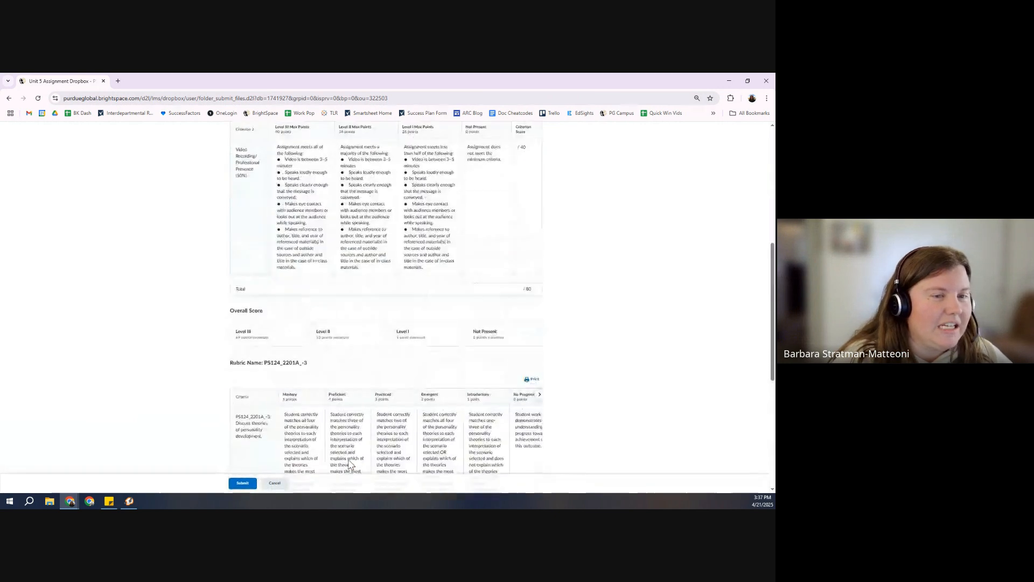
{"action": "scroll", "scroll_direction": "up", "scroll_amount": 3}
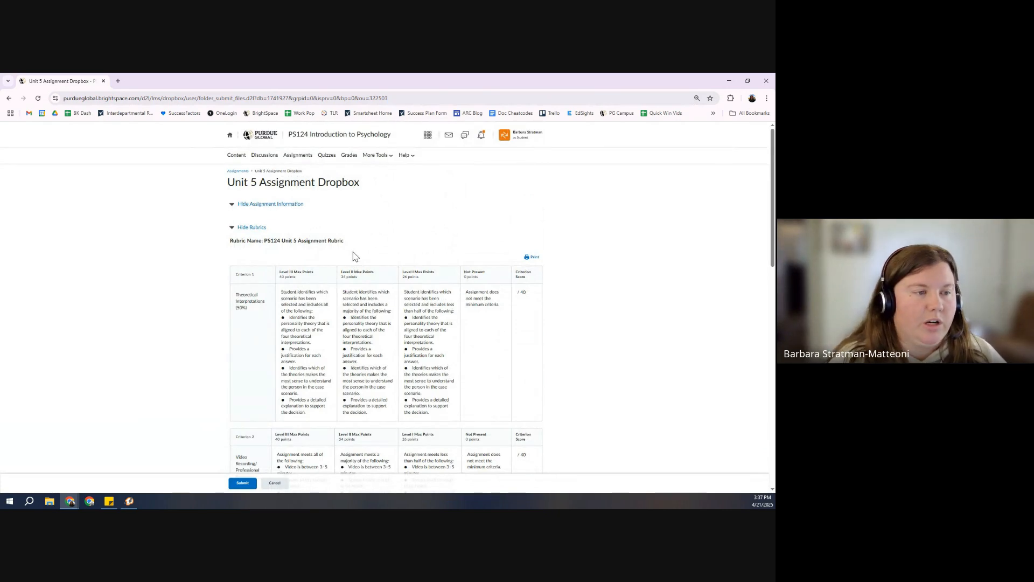
{"action": "mouse_move", "coordinate": [394, 172]}
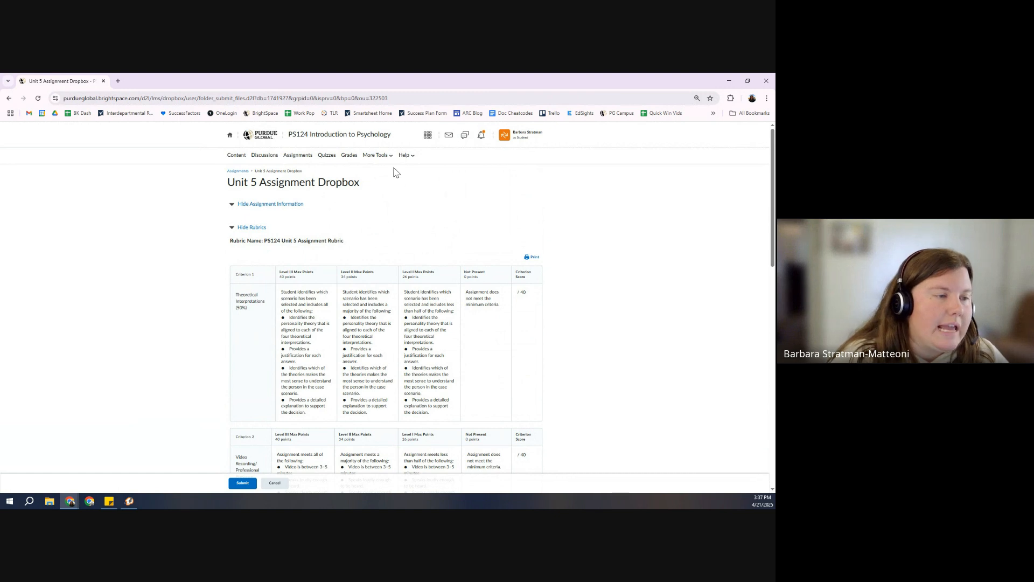
From the Help menu, launch Kaltura Help Resources for Students in a new tab.
{"action": "left_click", "coordinate": [376, 155]}
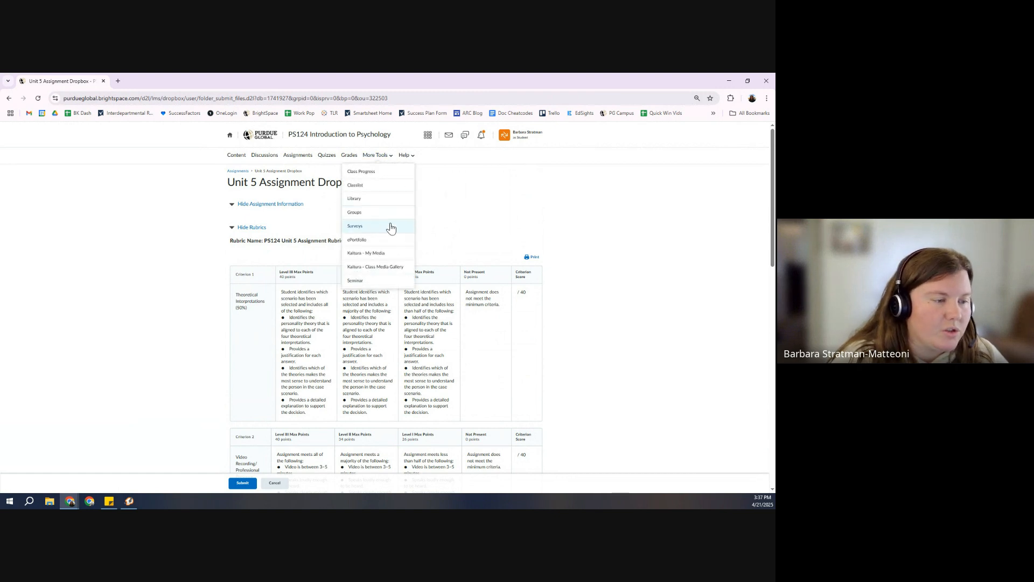
{"action": "left_click", "coordinate": [405, 156]}
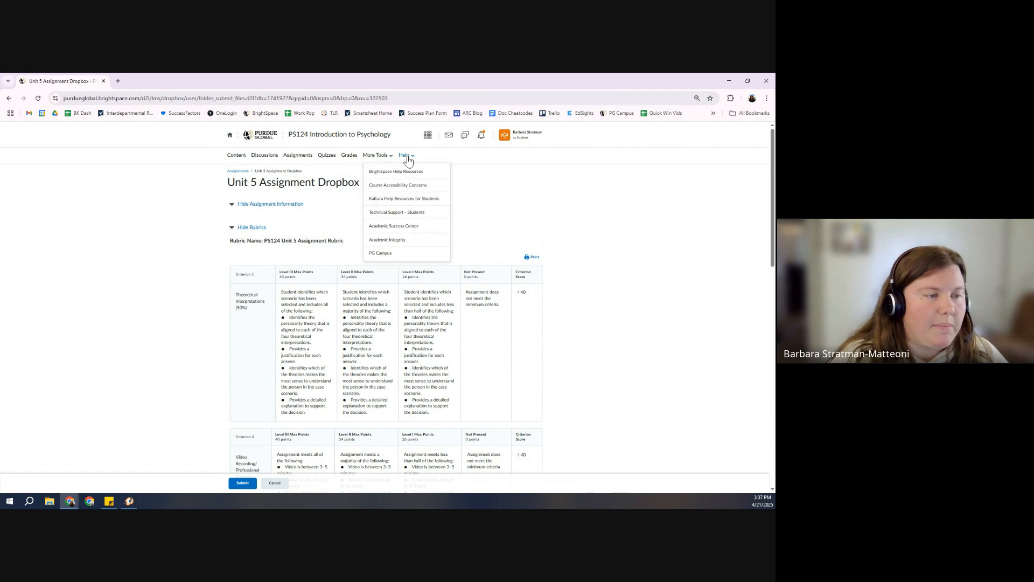
{"action": "mouse_move", "coordinate": [385, 201]}
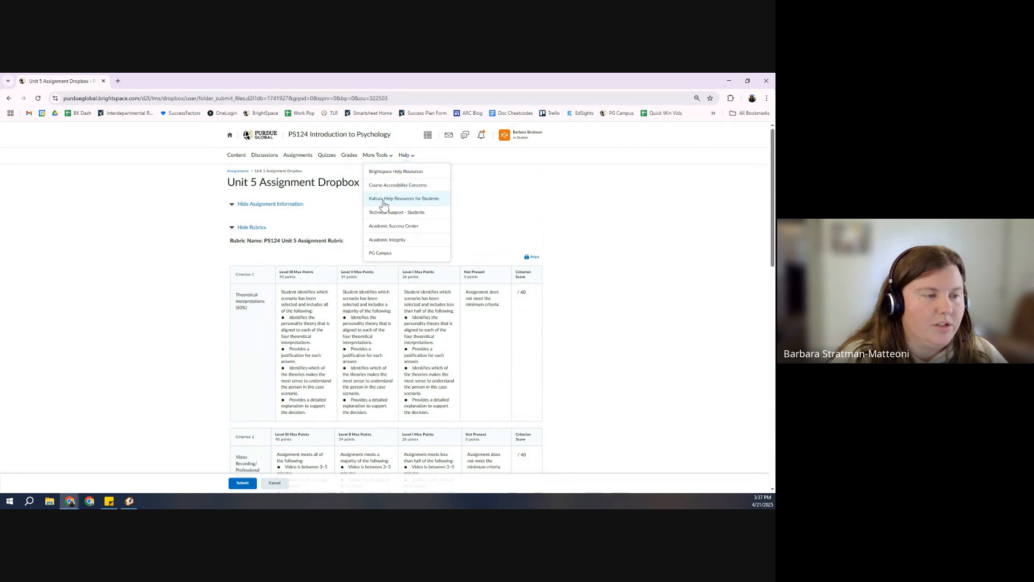
{"action": "left_click", "coordinate": [406, 198]}
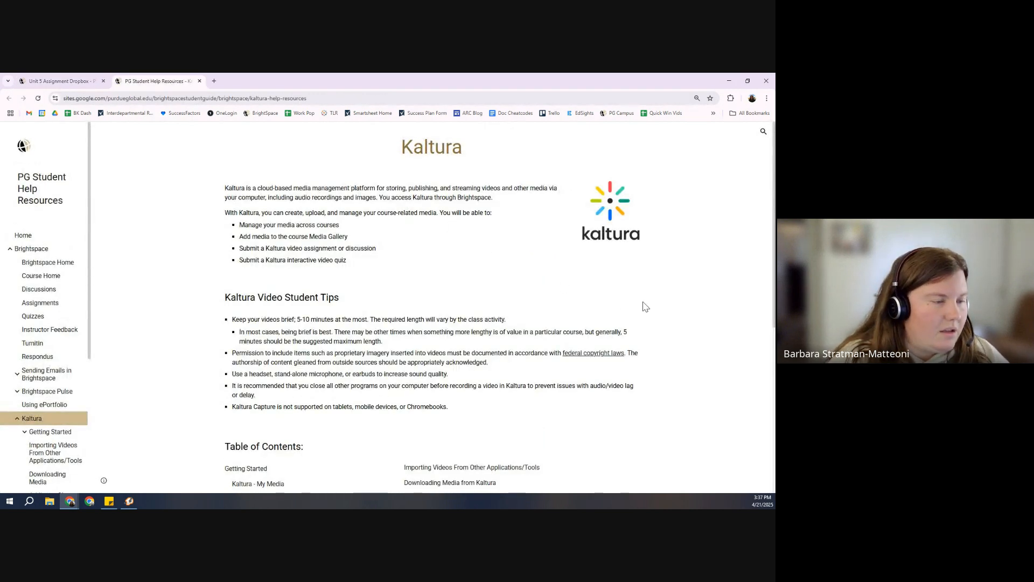
{"action": "scroll", "scroll_direction": "down", "scroll_amount": 3}
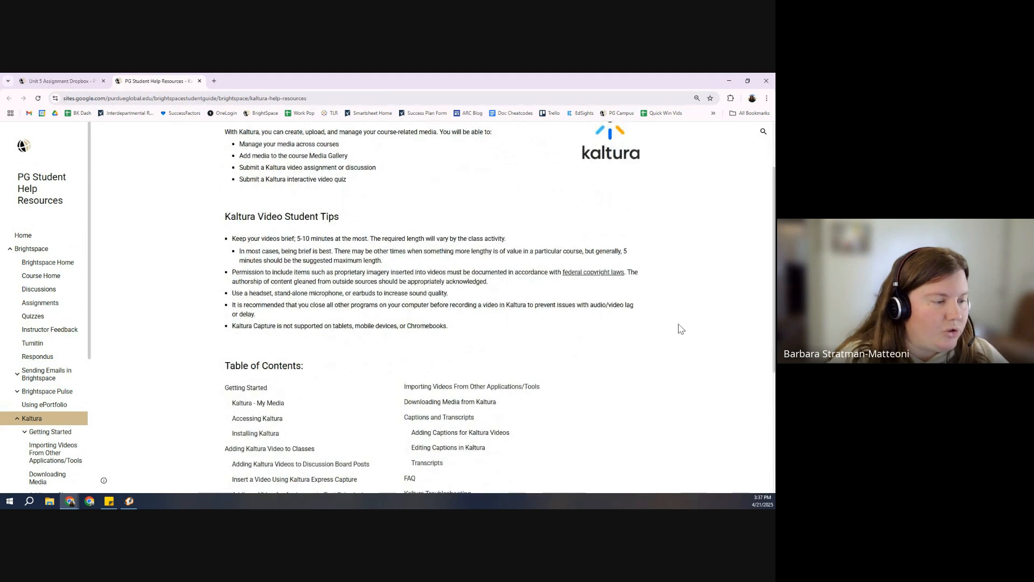
{"action": "scroll", "scroll_direction": "down", "scroll_amount": 3}
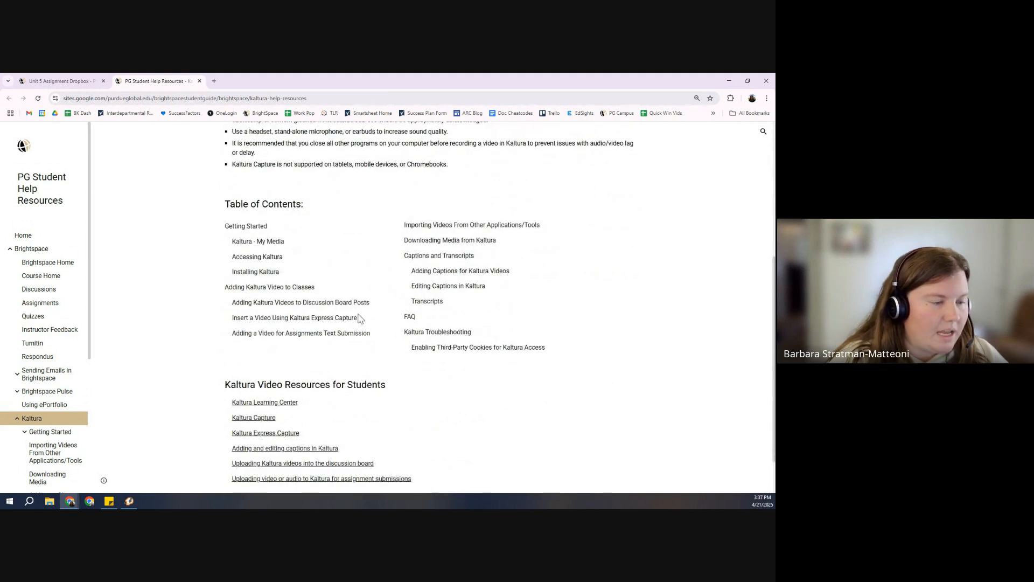
{"action": "scroll", "scroll_direction": "up", "scroll_amount": 3}
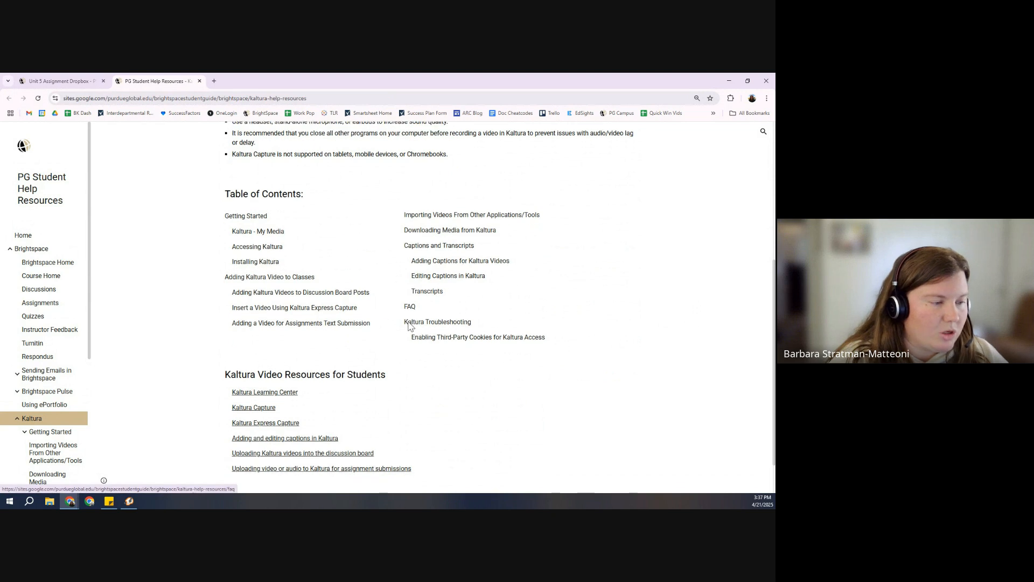
{"action": "scroll", "scroll_direction": "down", "scroll_amount": 3}
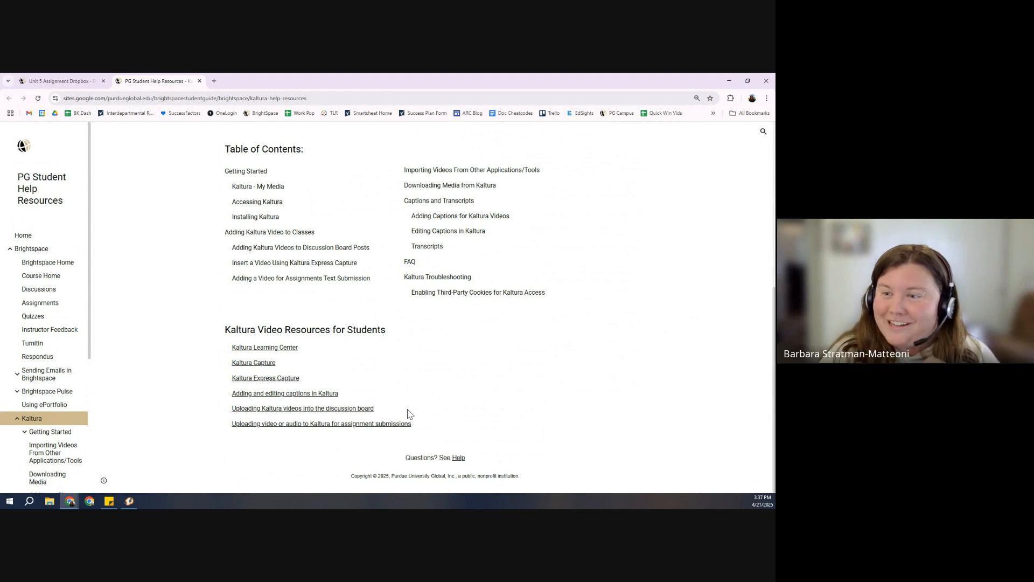
{"action": "mouse_move", "coordinate": [722, 403]}
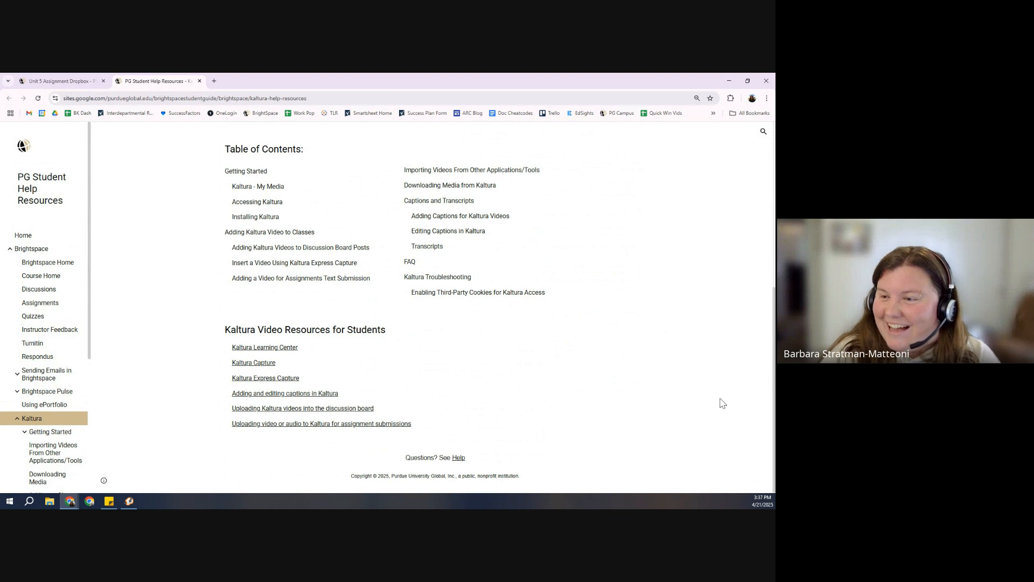